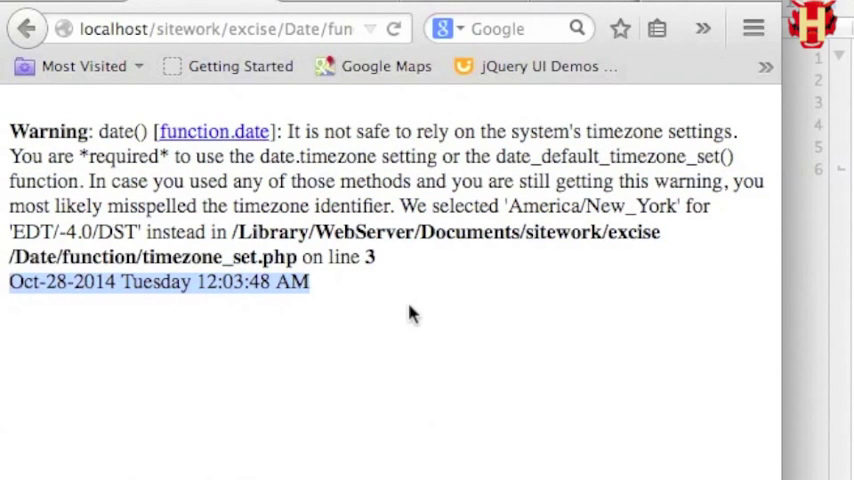
Show the date_default_timezone_set() manual page and highlight its note on E_NOTICE/E_WARNING messages
{"action": "left_click", "coordinate": [408, 305]}
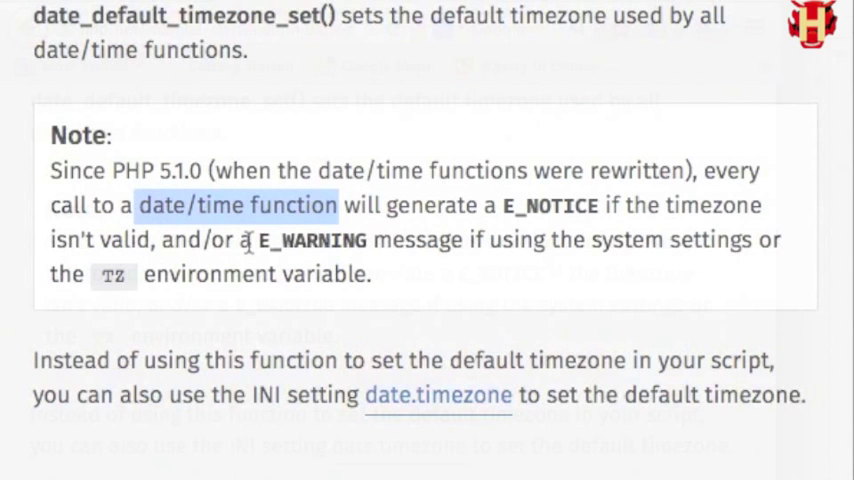
{"action": "left_click_drag", "start_coordinate": [130, 205], "coordinate": [450, 239]}
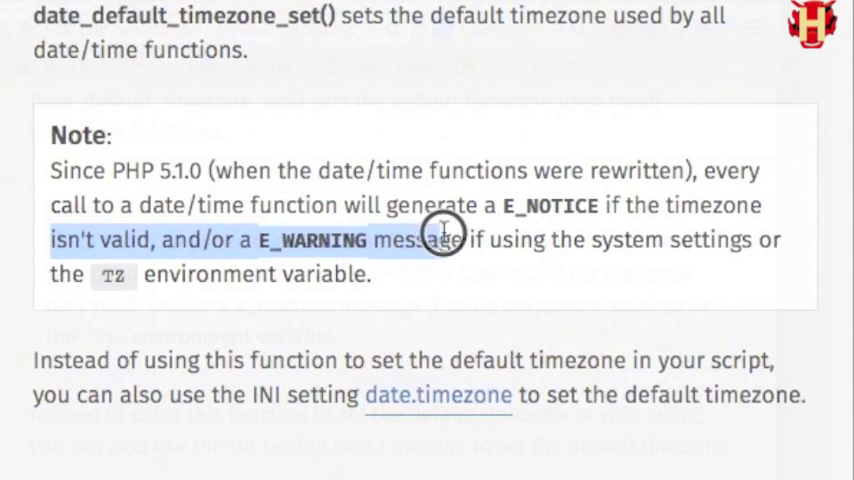
{"action": "left_click_drag", "start_coordinate": [445, 240], "coordinate": [765, 240]}
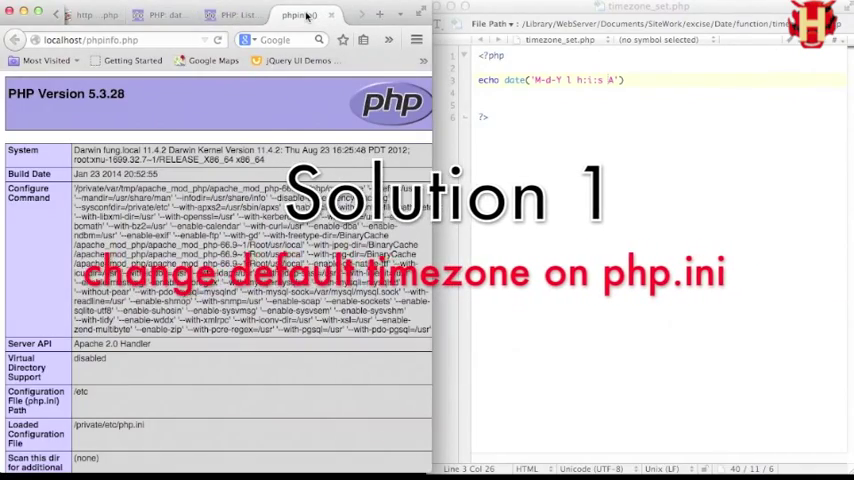
Uncomment date.timezone in php.ini's [Date] section and set it to 'America/New_York'
{"action": "scroll", "scroll_direction": "down", "scroll_amount": 3}
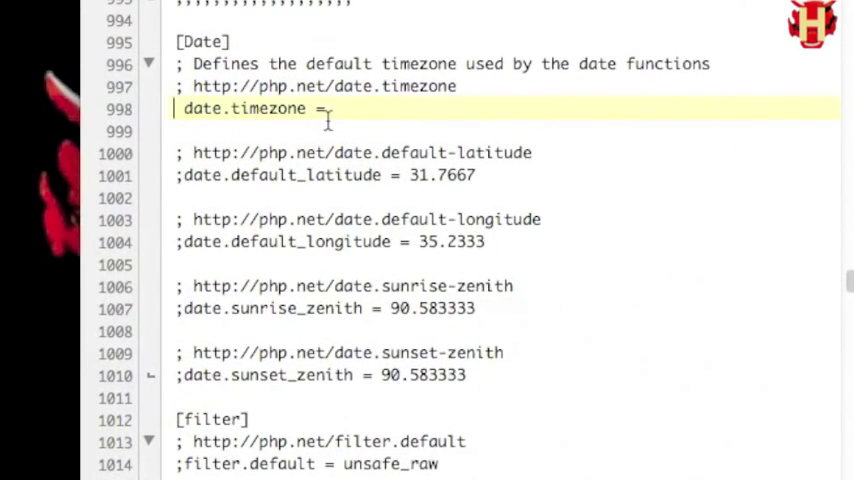
{"action": "type", "text": "\"America/New_York\""}
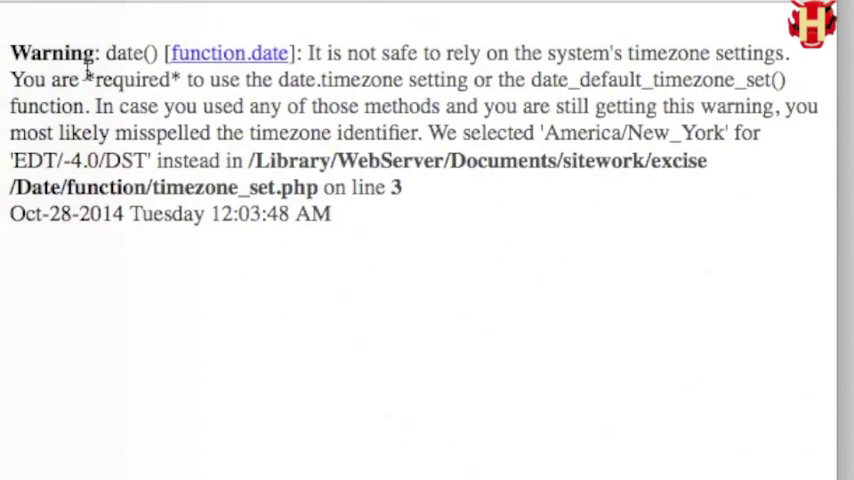
{"action": "double_click", "coordinate": [129, 80]}
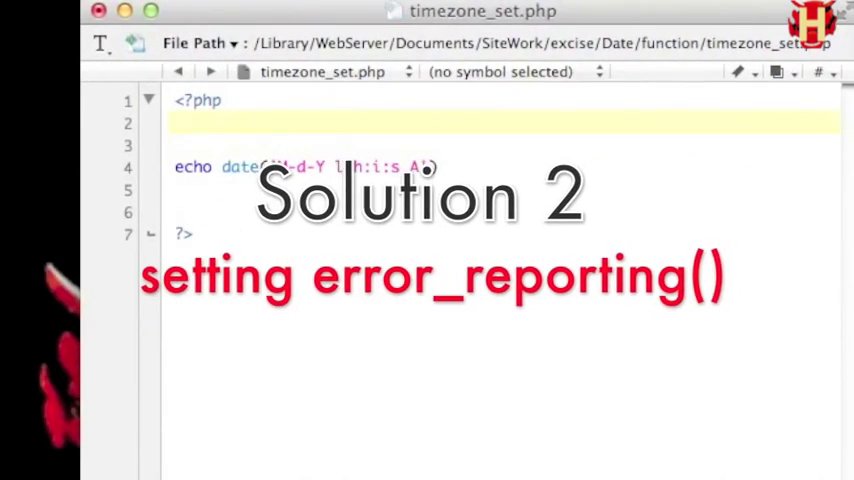
Type error_reporting(0); on line 2, above the echo date() line
{"action": "type", "text": "error_reportin"}
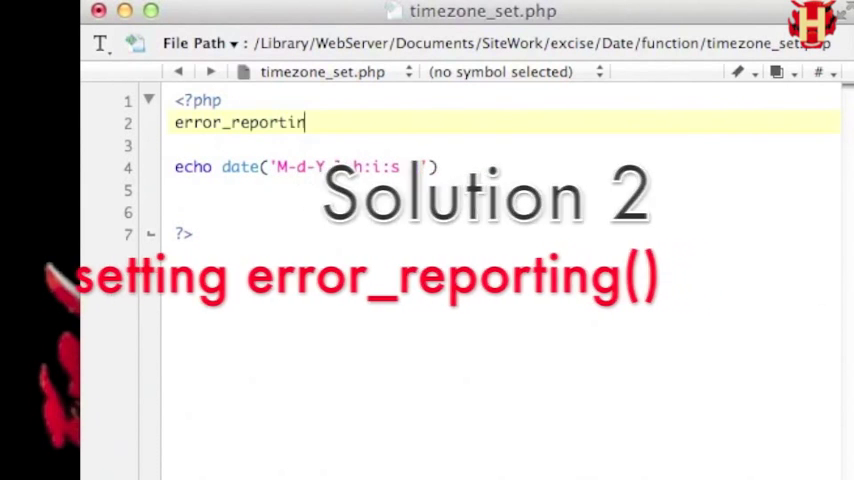
{"action": "type", "text": "g(0);"}
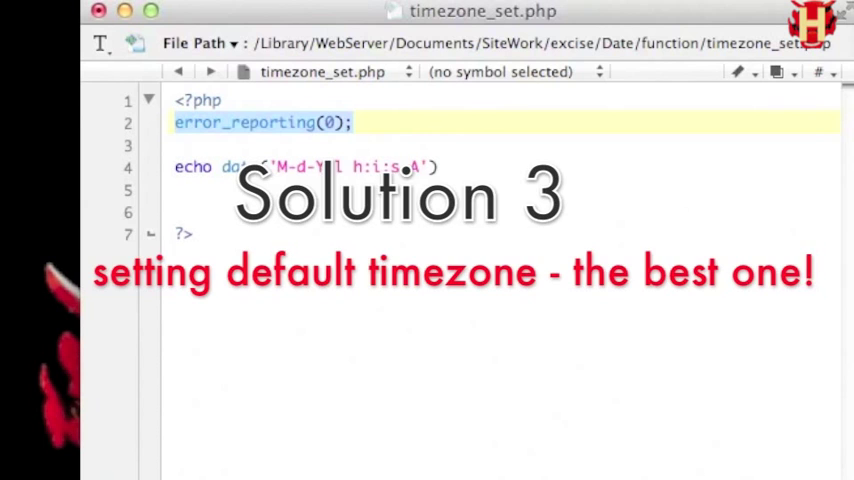
Add date_default_timezone_set('America/New_York'); on line 3 of timezone_set.php
{"action": "type", "text": "date_default_tim"}
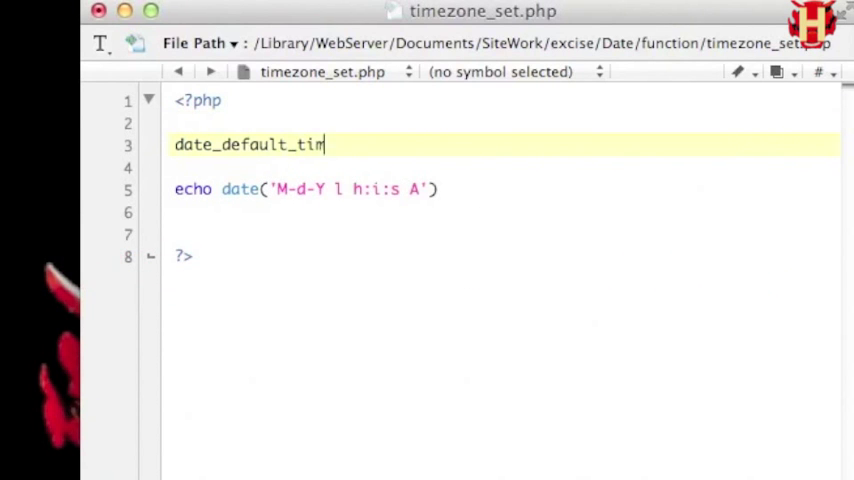
{"action": "type", "text": "ezone_set()"}
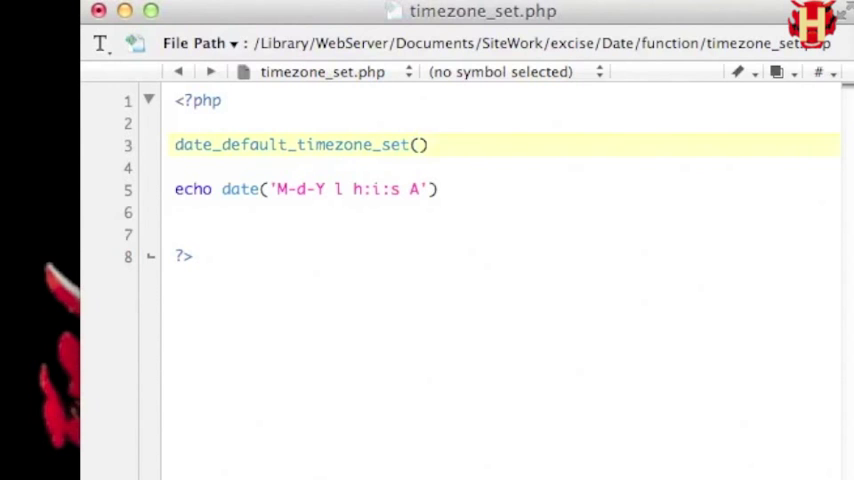
{"action": "type", "text": ";"}
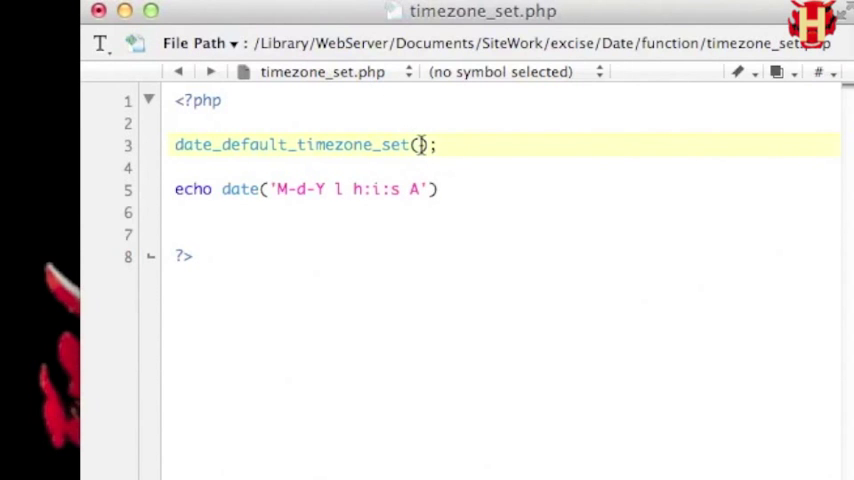
{"action": "type", "text": "''"}
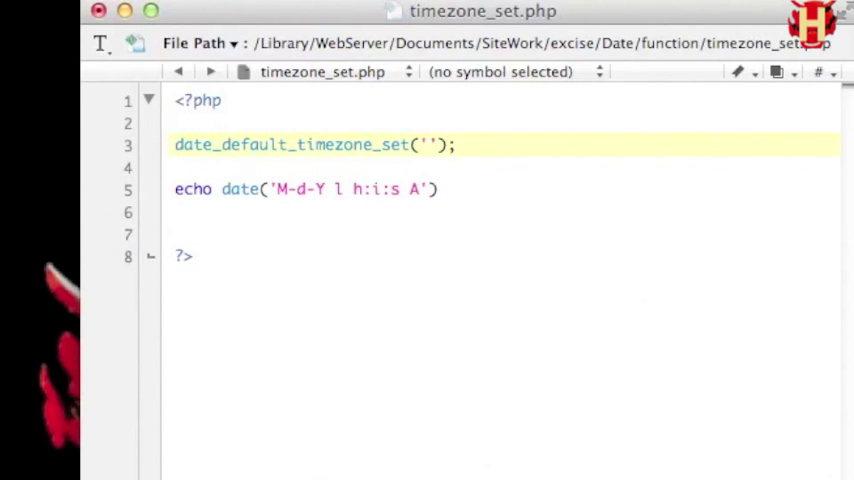
{"action": "type", "text": "America/New_York"}
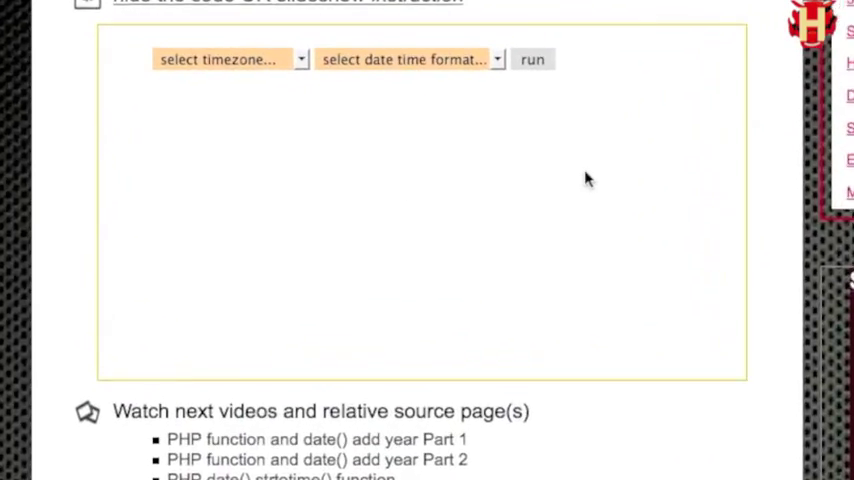
Run the timezone demo, first with US/Alaska, then America/Phoenix in full textual format
{"action": "left_click", "coordinate": [218, 59]}
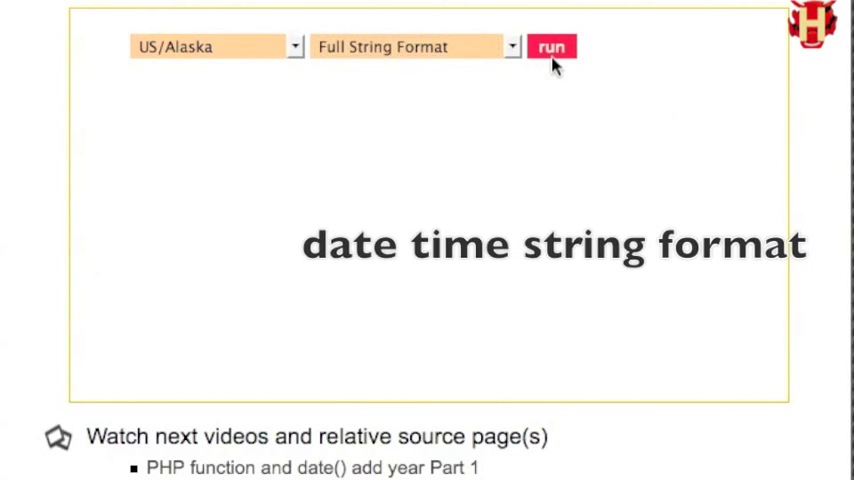
{"action": "left_click", "coordinate": [551, 46]}
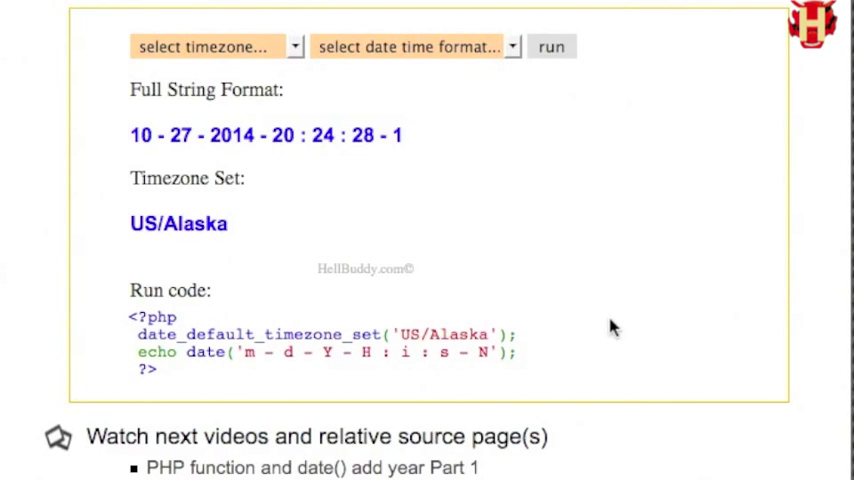
{"action": "left_click", "coordinate": [213, 46]}
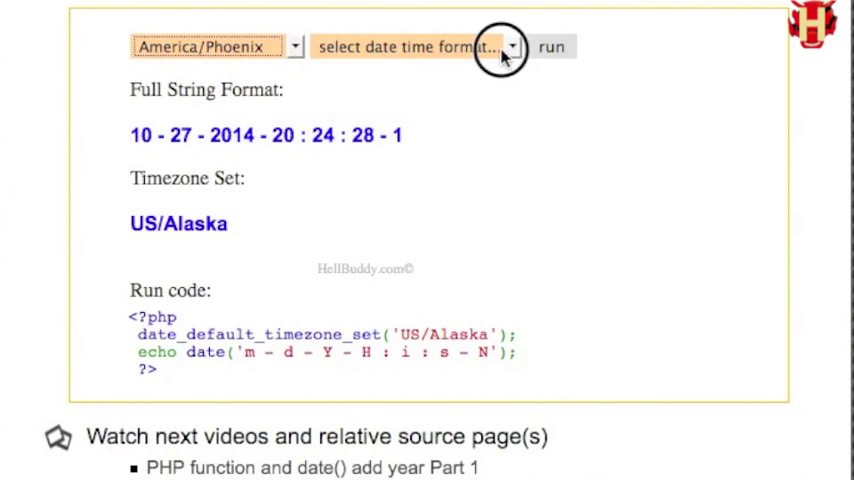
{"action": "left_click", "coordinate": [413, 46]}
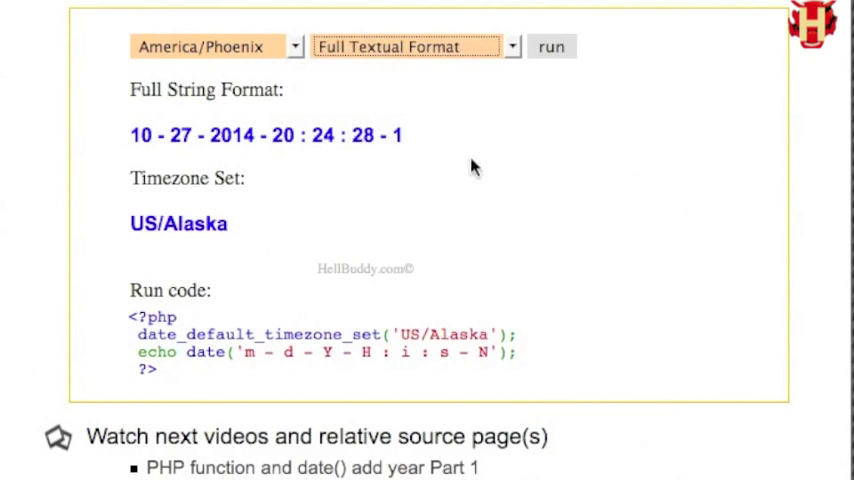
{"action": "left_click", "coordinate": [551, 46]}
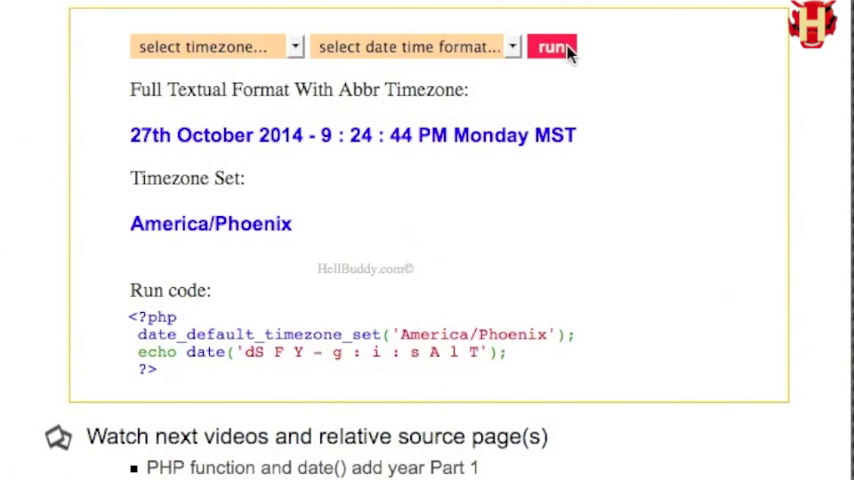
{"action": "mouse_move", "coordinate": [100, 135]}
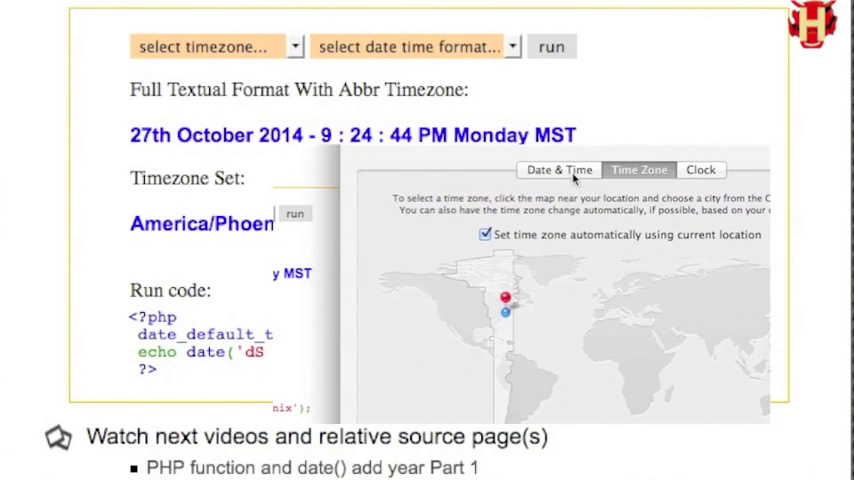
{"action": "left_click", "coordinate": [559, 169]}
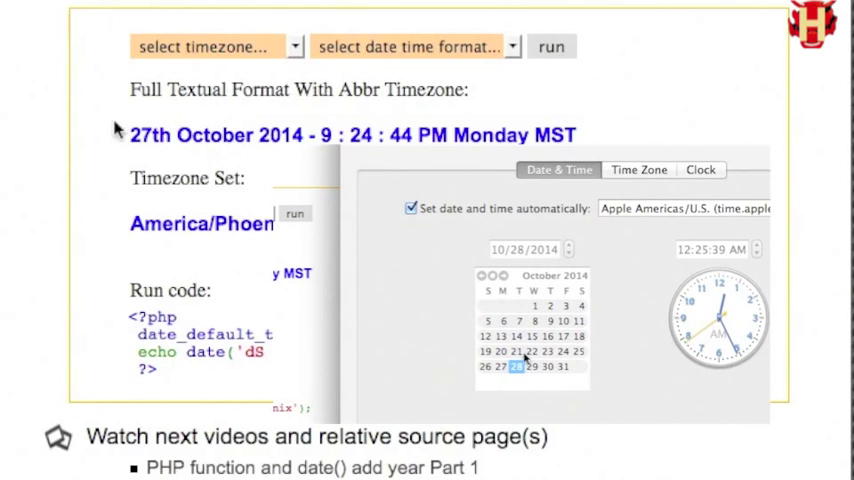
{"action": "mouse_move", "coordinate": [725, 262]}
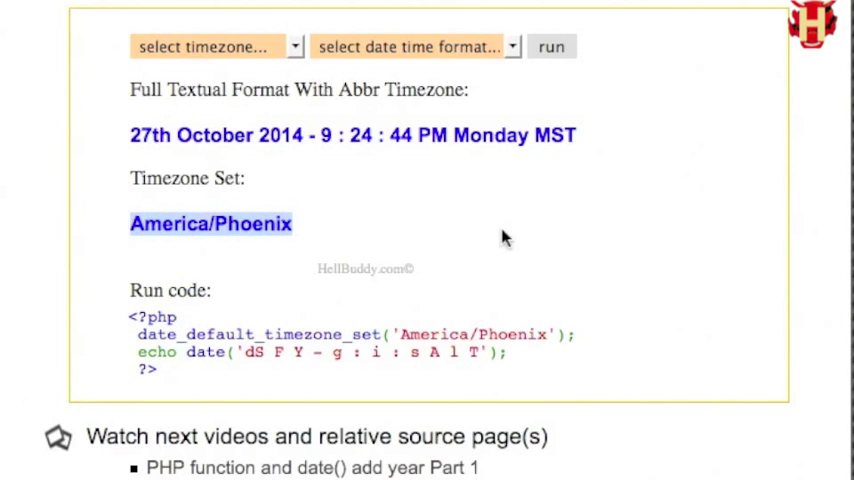
{"action": "left_click", "coordinate": [500, 237]}
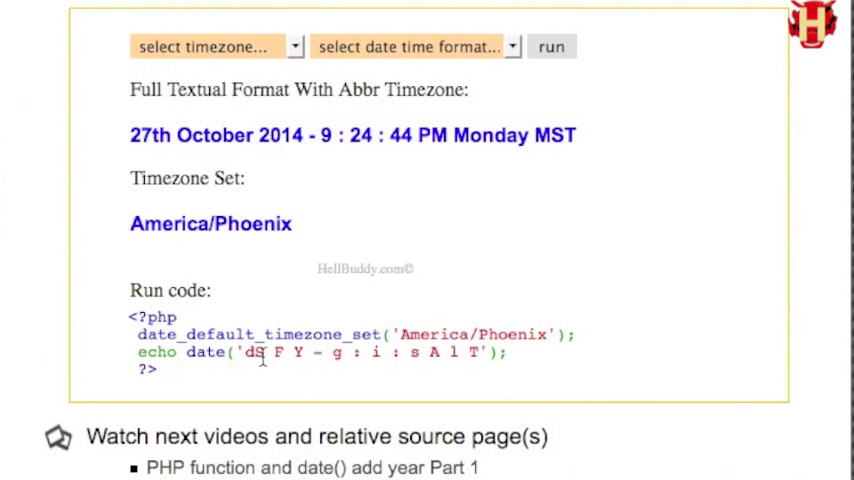
{"action": "scroll", "scroll_direction": "down", "scroll_amount": 3}
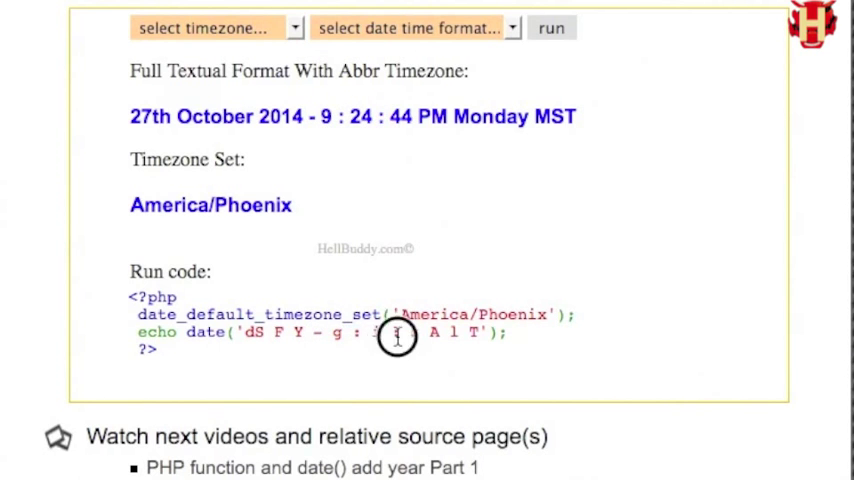
{"action": "mouse_move", "coordinate": [410, 371]}
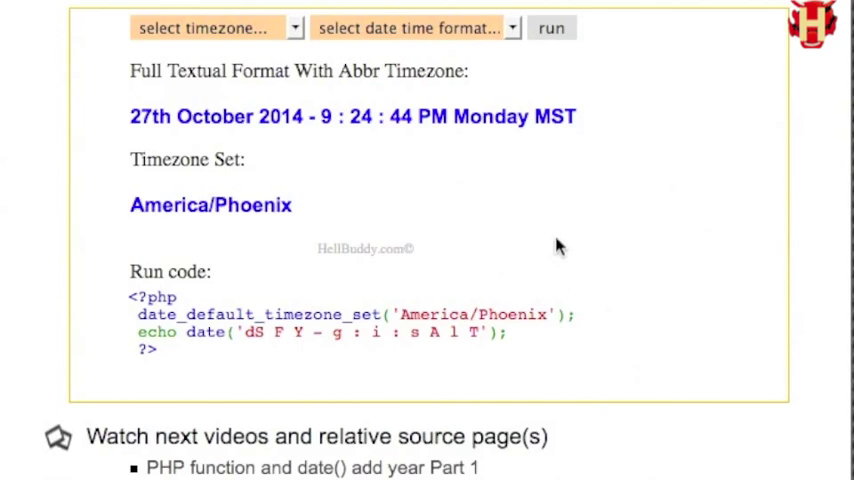
{"action": "double_click", "coordinate": [470, 314]}
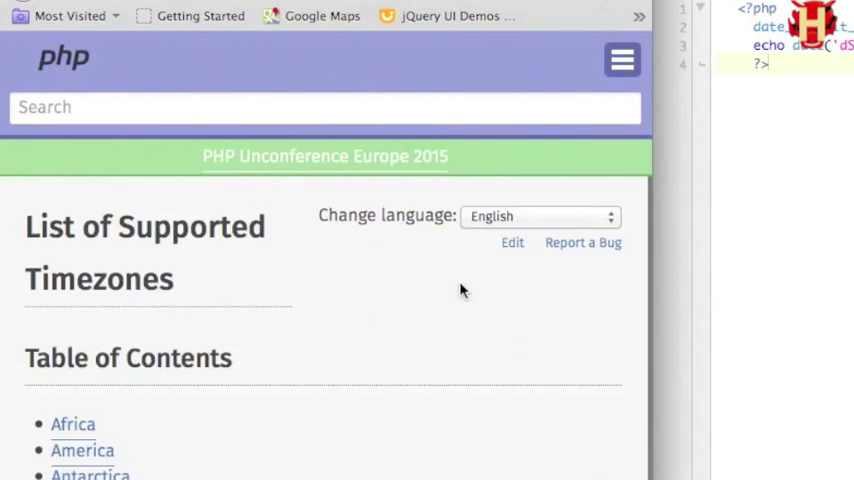
Scroll to the related source pages and open the 'PHP date() function' link
{"action": "scroll", "scroll_direction": "down", "scroll_amount": 3}
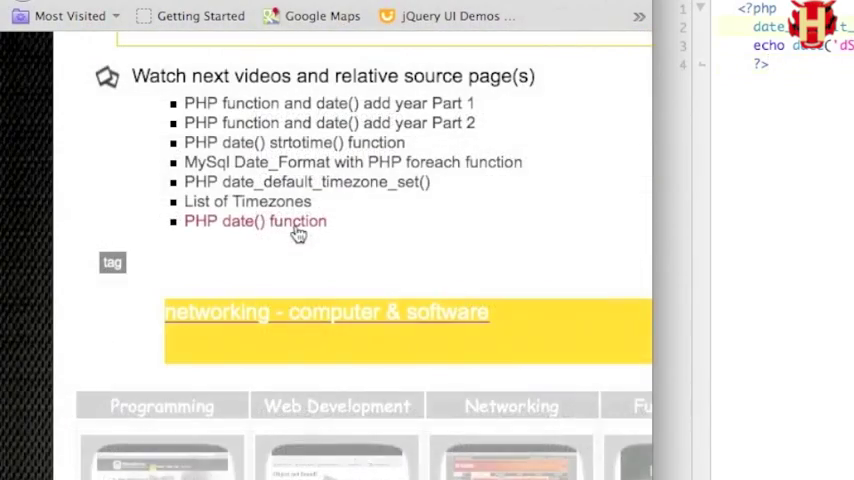
{"action": "left_click", "coordinate": [254, 221]}
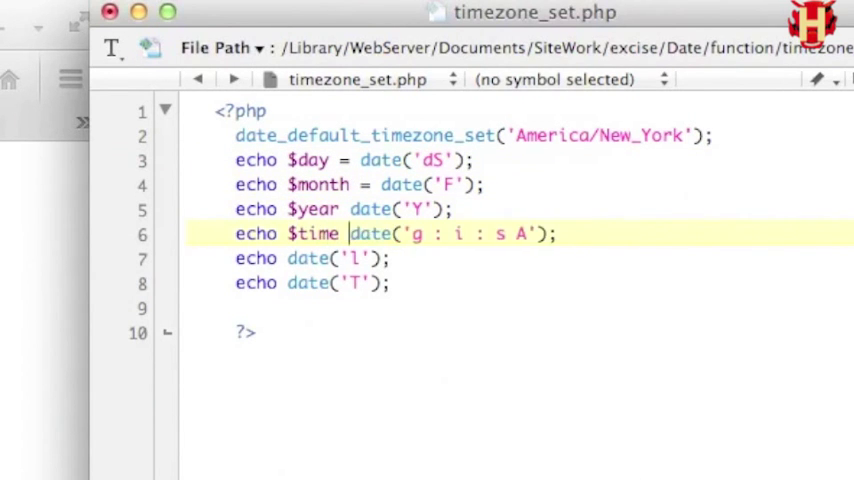
Add the $week_day variable and echo '<br/>'; line breaks between the date variables
{"action": "type", "text": "$week_day ="}
{"action": "left_click", "coordinate": [519, 283]}
{"action": "type", "text": " $timezone_abbr ="}
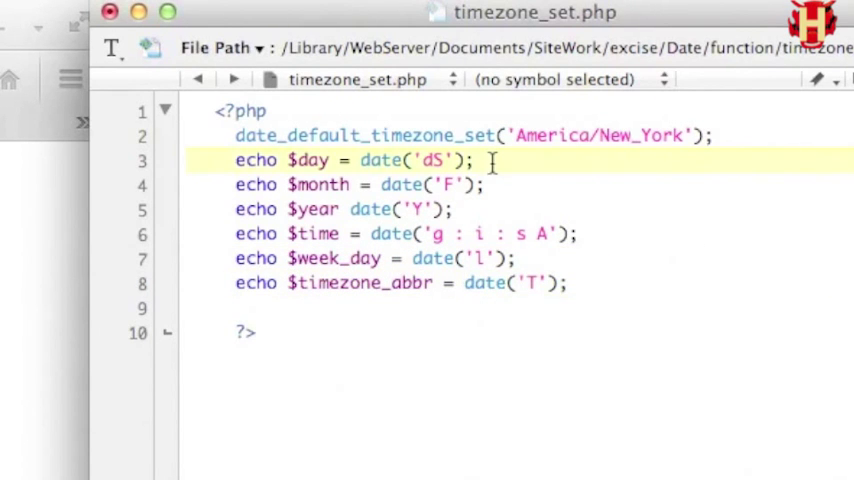
{"action": "type", "text": "echo '<br/>';"}
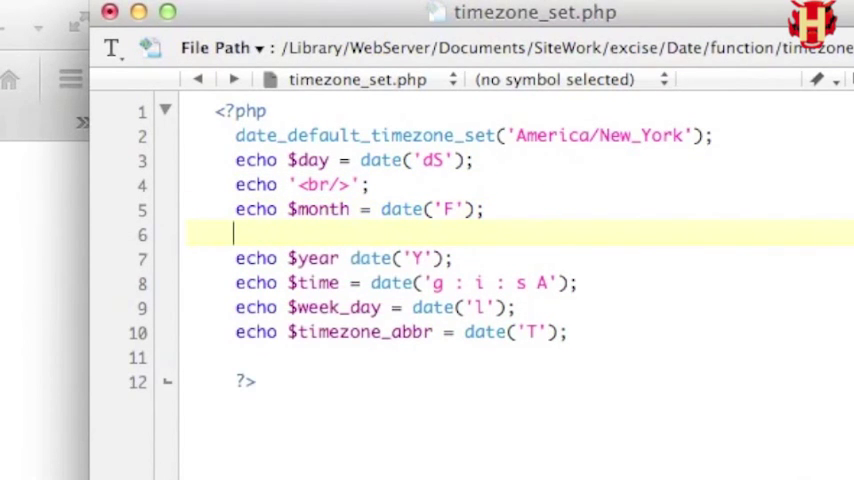
{"action": "type", "text": "echo '<br/>';"}
{"action": "left_click", "coordinate": [345, 258]}
{"action": "type", "text": "= "}
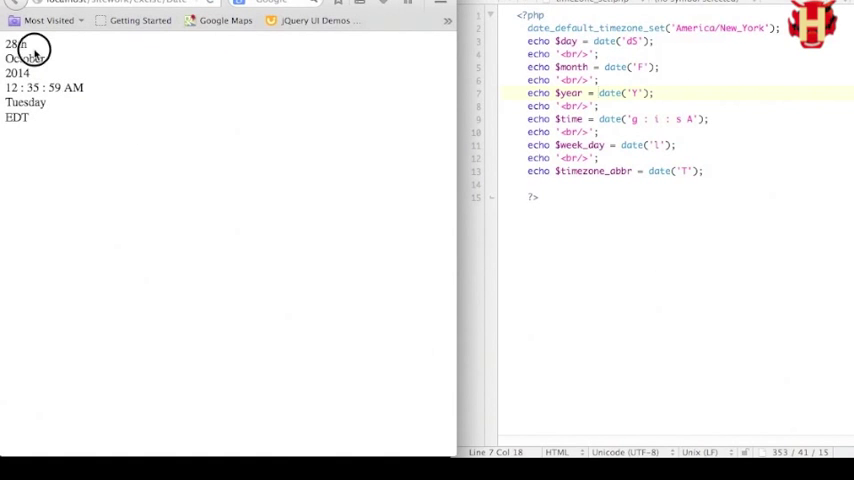
Add <br/> echoes between all date lines, then begin a <?php echo inside the table cell
{"action": "double_click", "coordinate": [17, 72]}
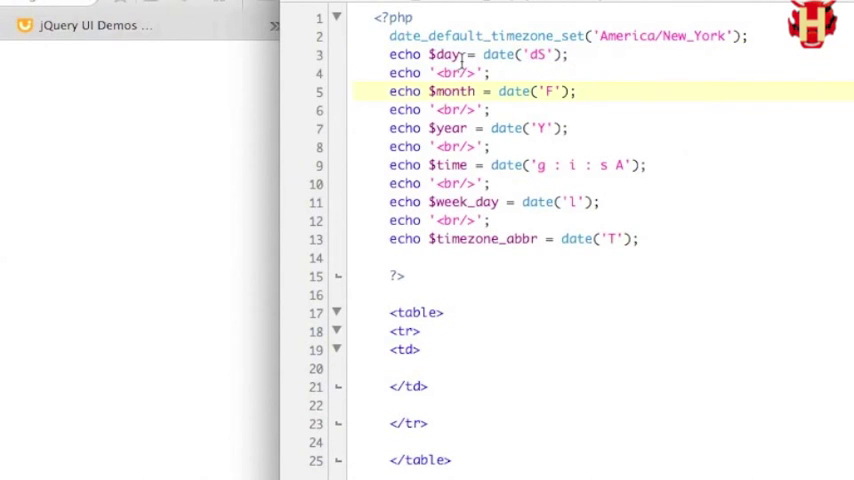
{"action": "type", "text": "<?php ec"}
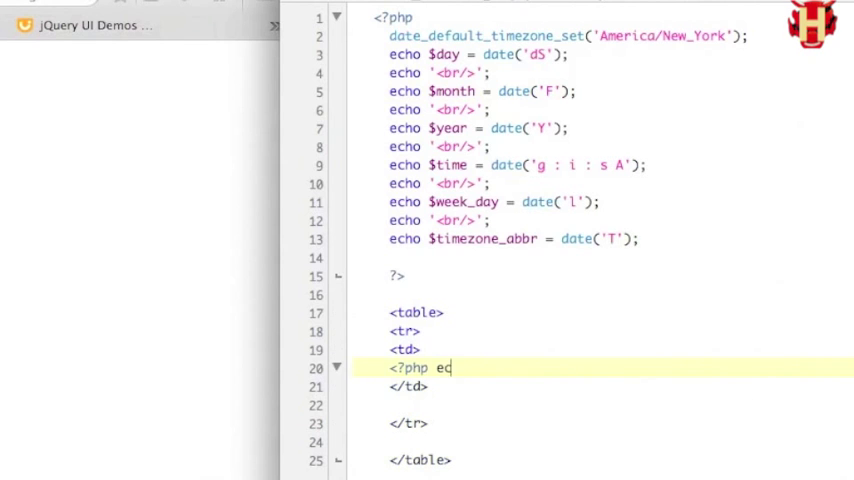